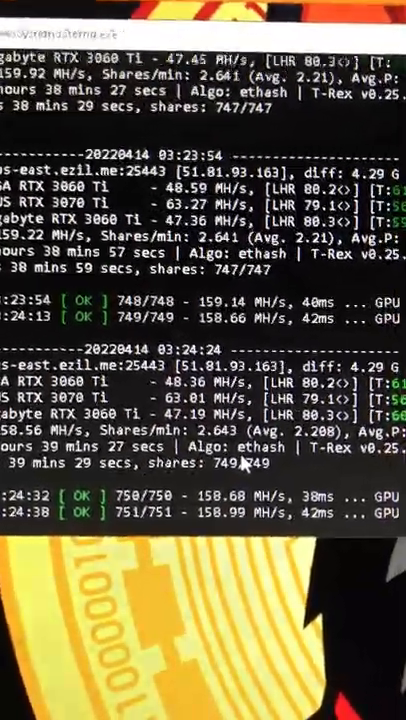
{"action": "scroll", "scroll_direction": "down", "scroll_amount": 3}
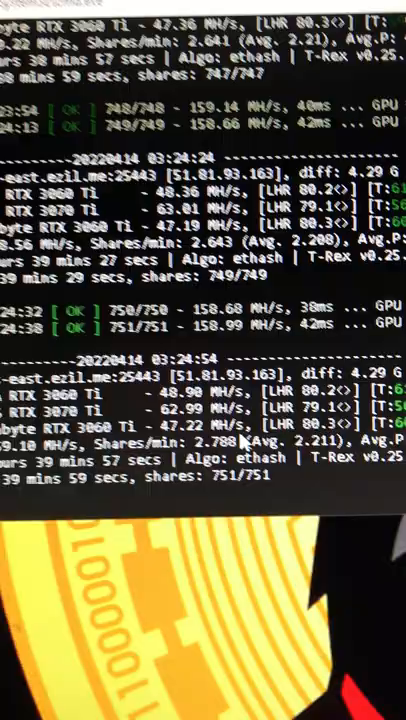